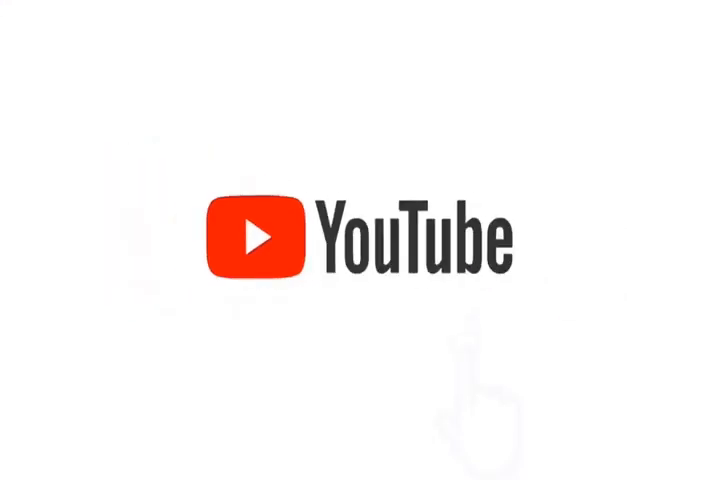
pyautogui.click(476, 240)
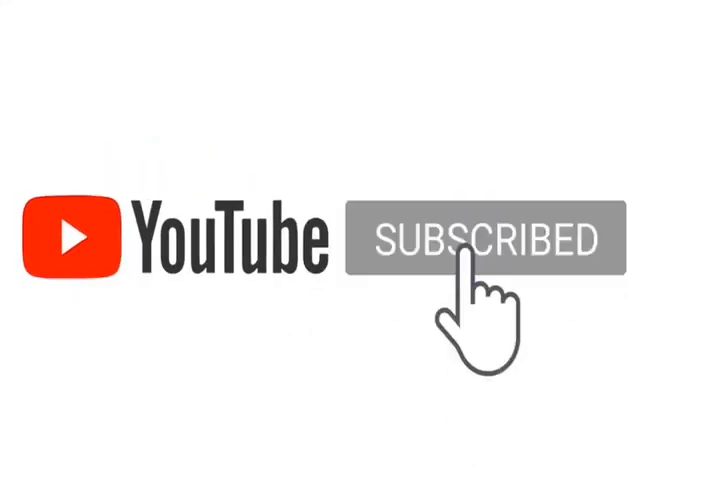